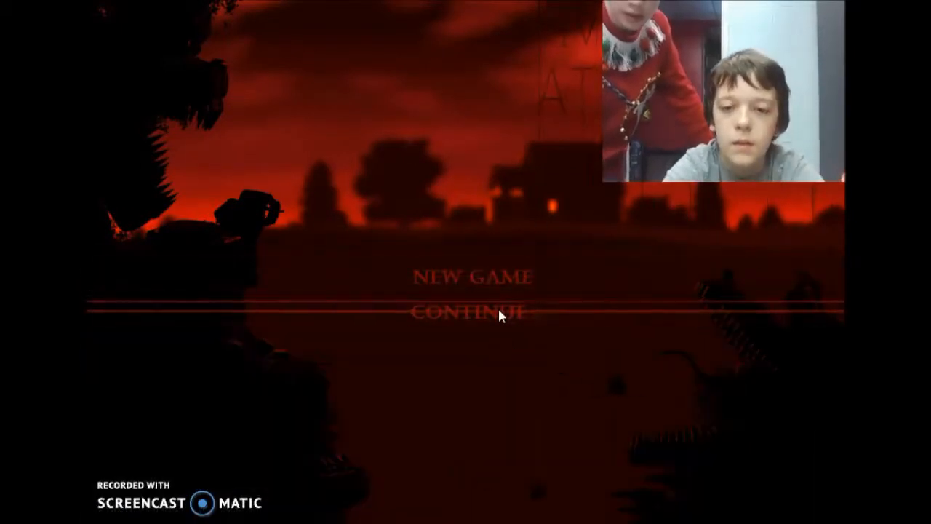
Continue the saved game from the title screen to begin Night 2 in the bedroom.
left_click(468, 311)
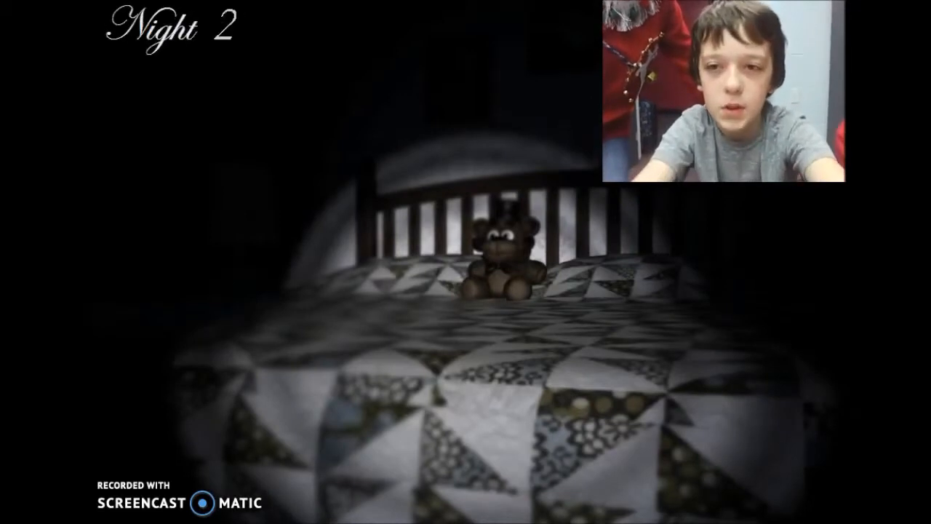